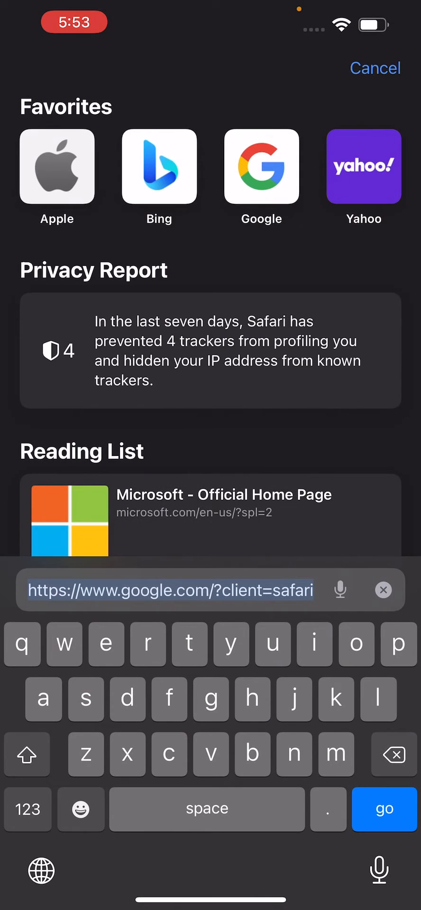
Load twitter.com in Safari by entering 'twi' and landing on the home timeline
text(twitter.com)
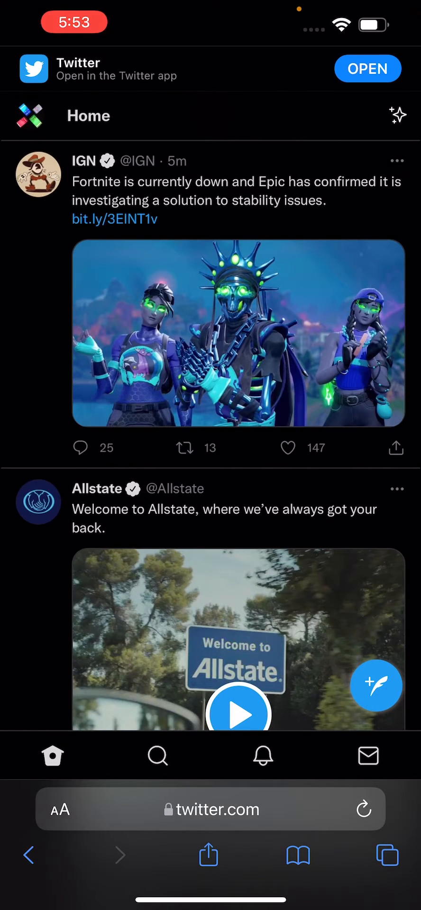
Bring up the account menu and reveal its lower options including Settings and privacy
click(289, 448)
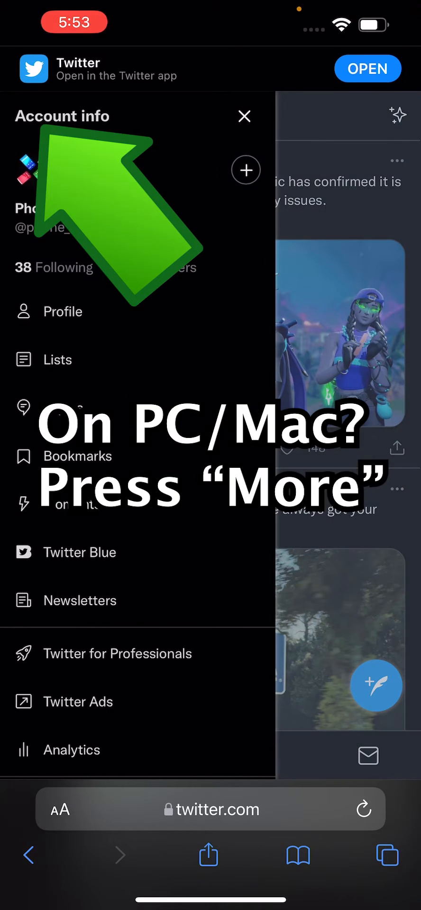
scroll(down, 3)
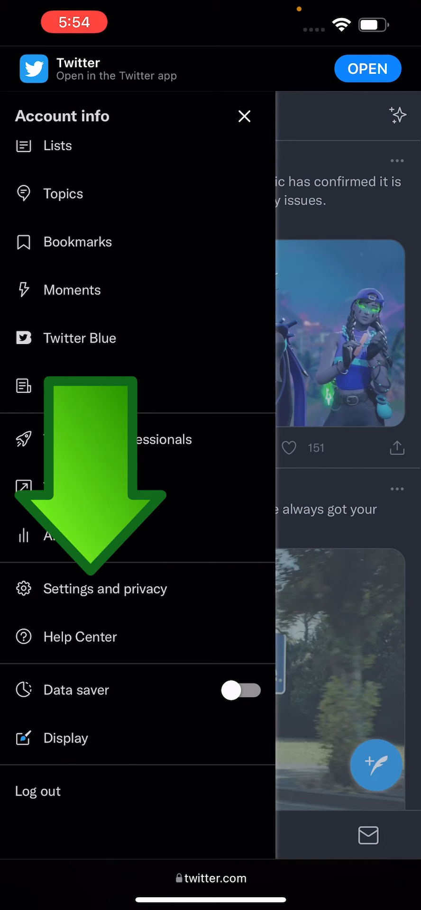
Navigate Settings and privacy → Privacy and safety → Content you see
click(105, 588)
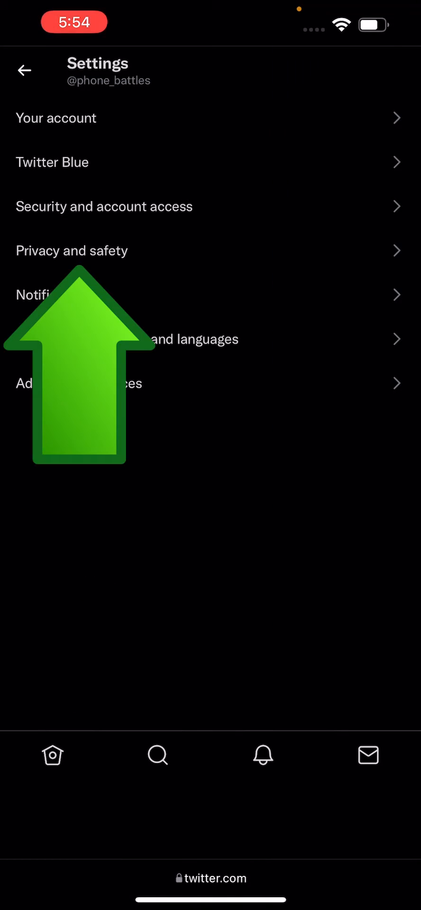
click(71, 251)
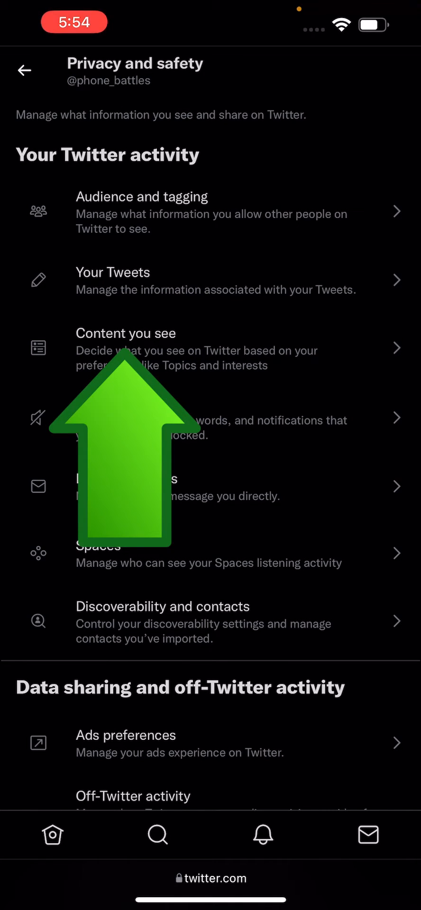
click(125, 333)
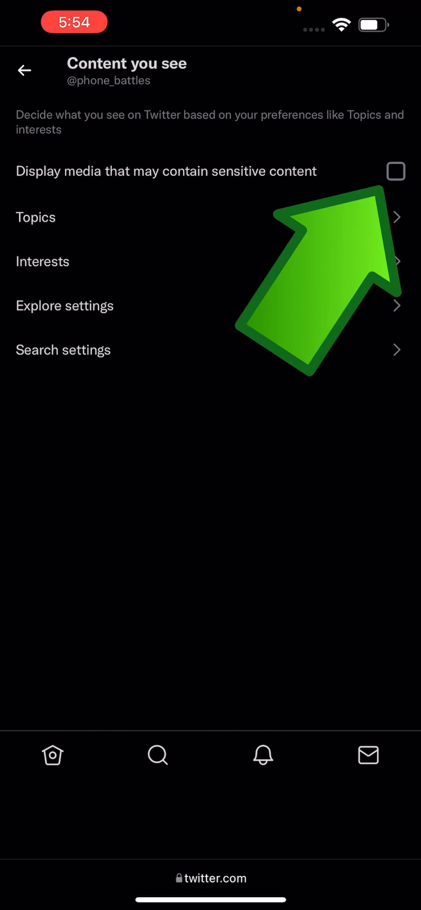
Enable 'Display media that may contain sensitive content', then disable it again
click(397, 172)
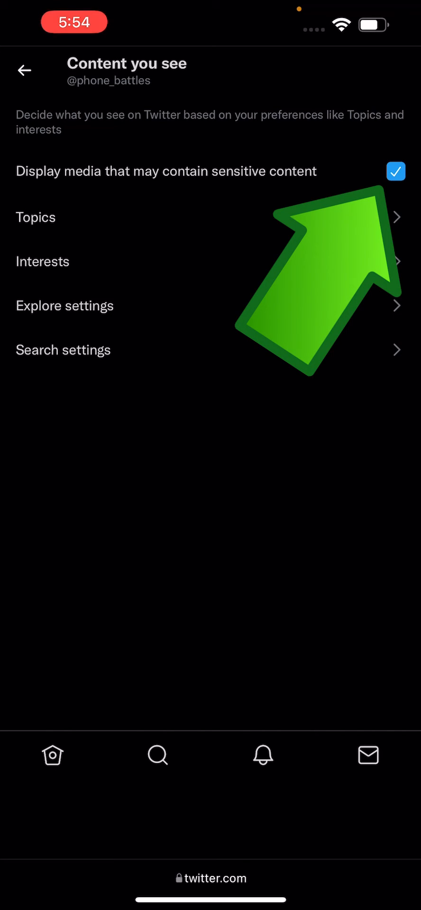
click(395, 171)
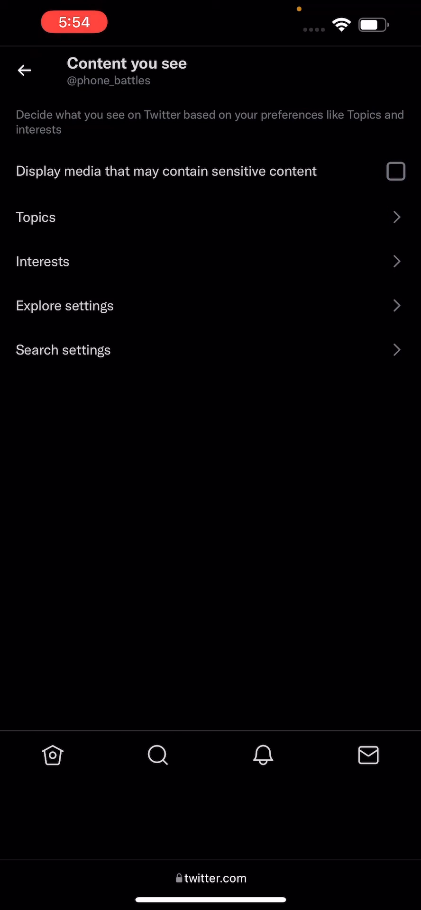